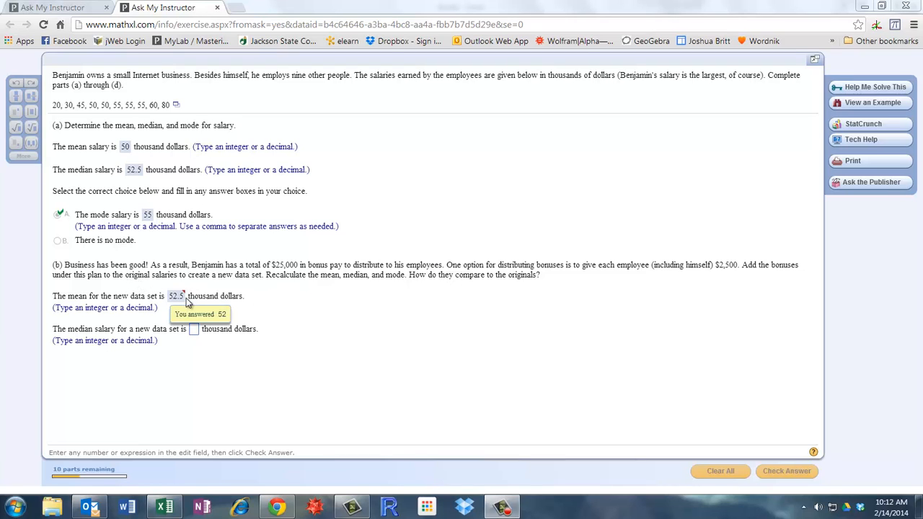
pyautogui.moveTo(199, 271)
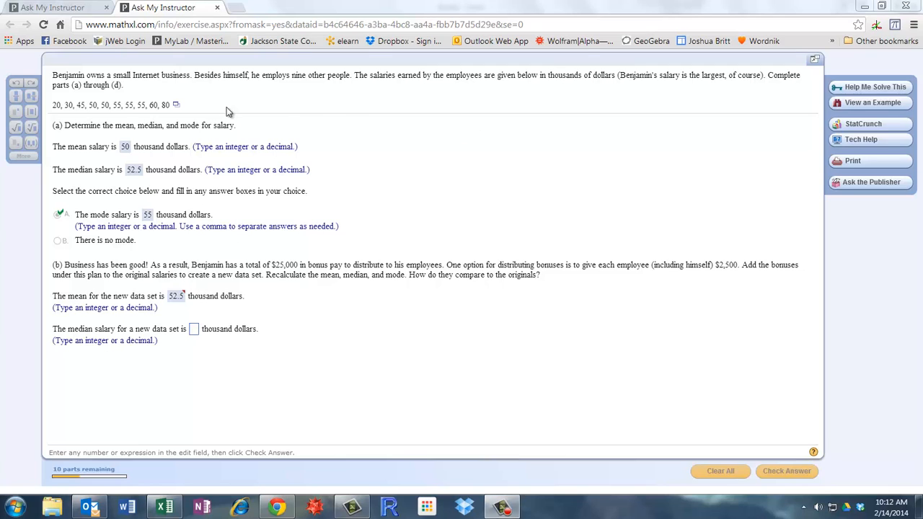
pyautogui.moveTo(485, 92)
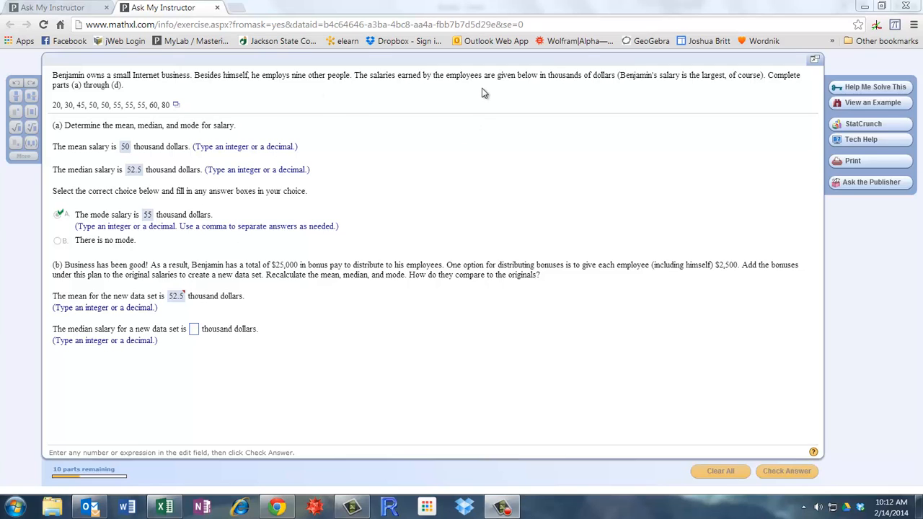
pyautogui.moveTo(577, 89)
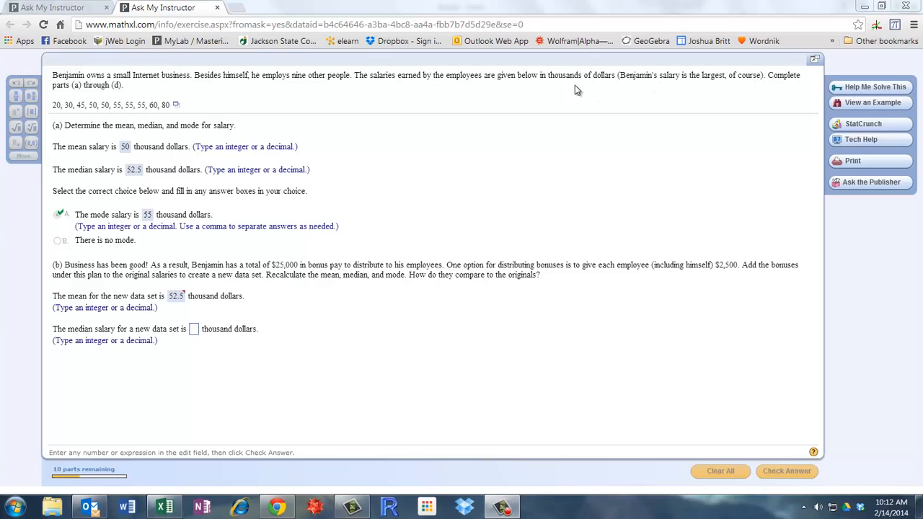
pyautogui.moveTo(55, 113)
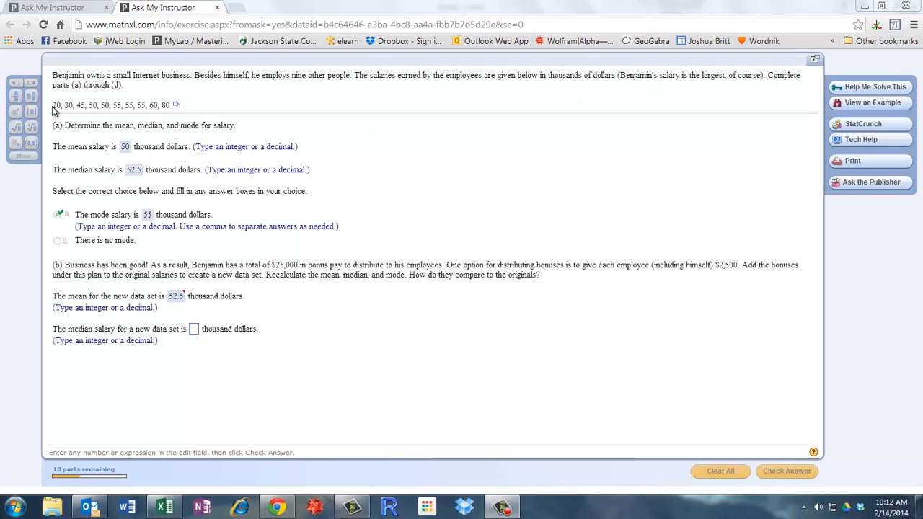
pyautogui.moveTo(109, 124)
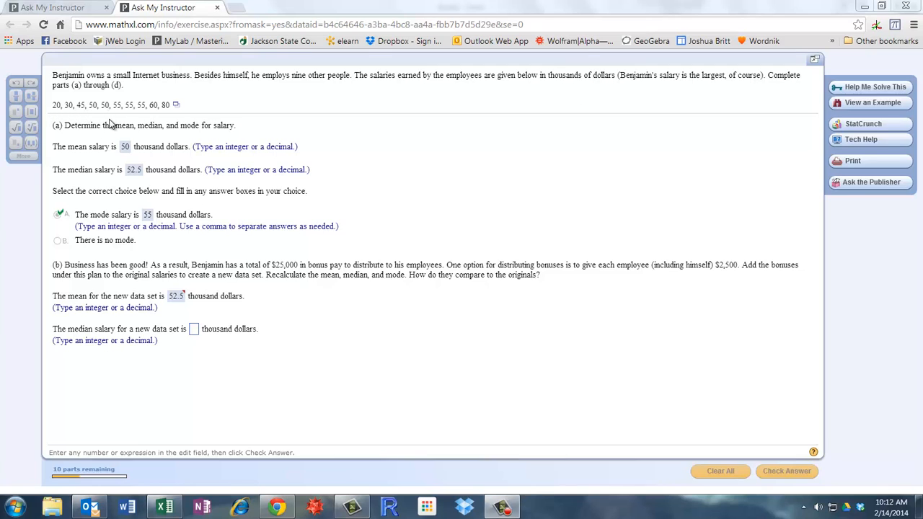
pyautogui.moveTo(170, 108)
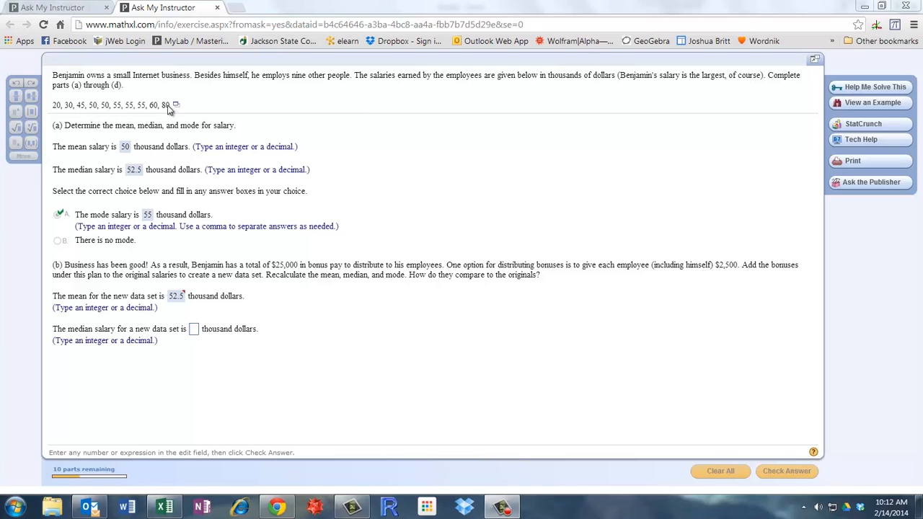
pyautogui.moveTo(164, 309)
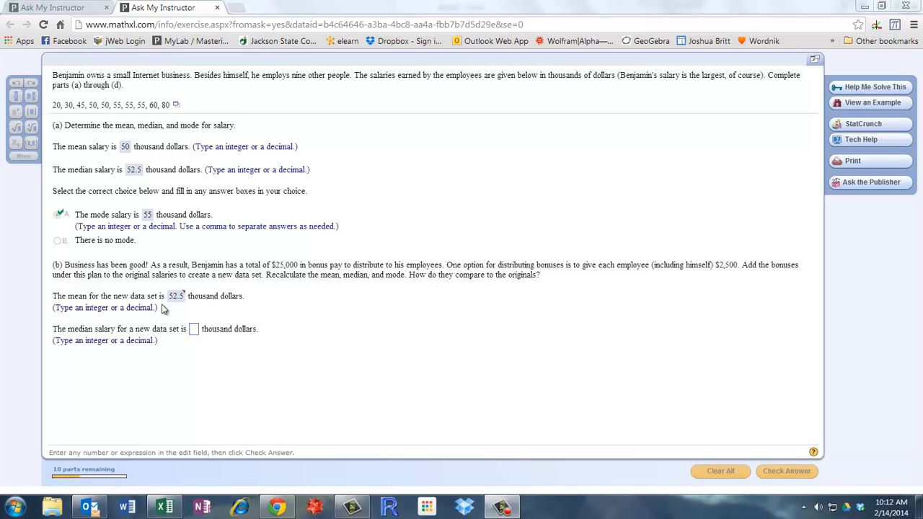
pyautogui.moveTo(160, 277)
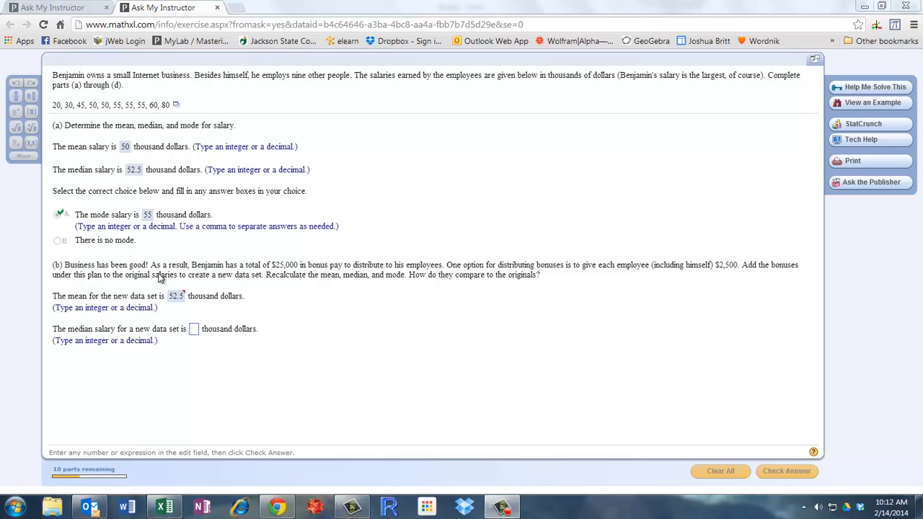
pyautogui.moveTo(215, 268)
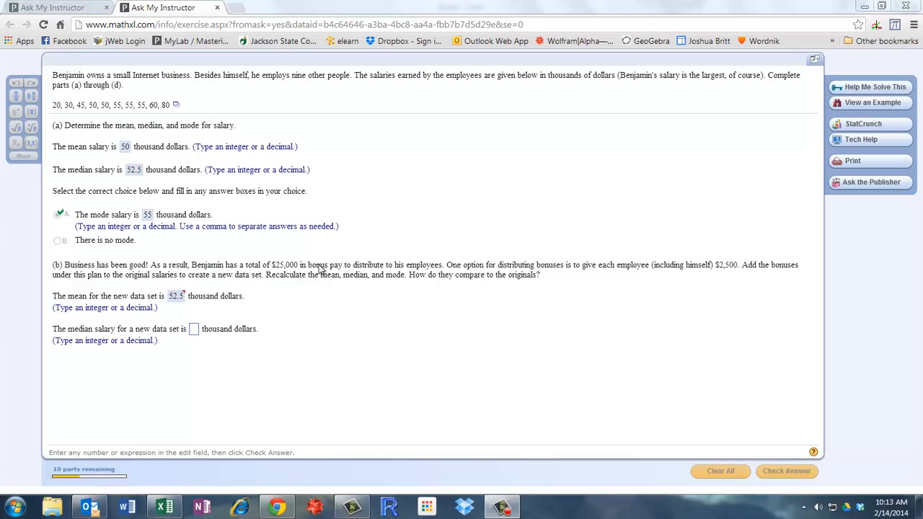
pyautogui.moveTo(427, 271)
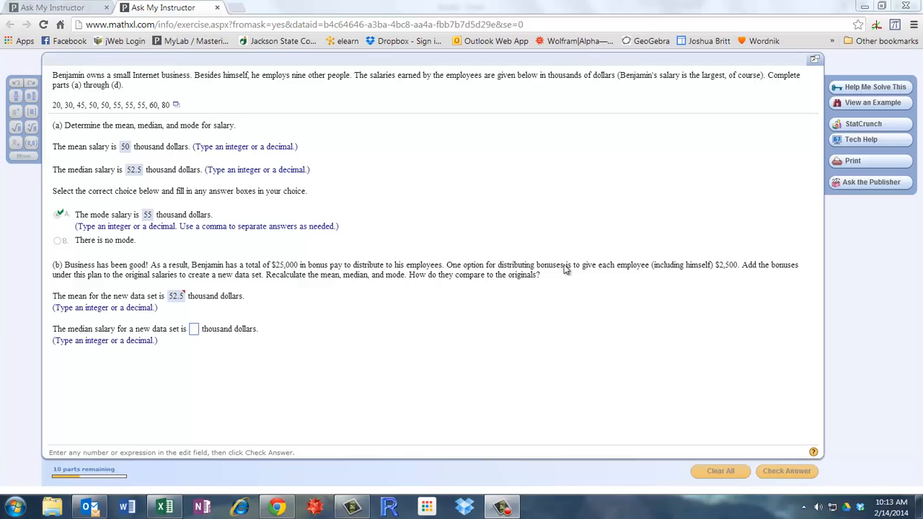
pyautogui.moveTo(704, 277)
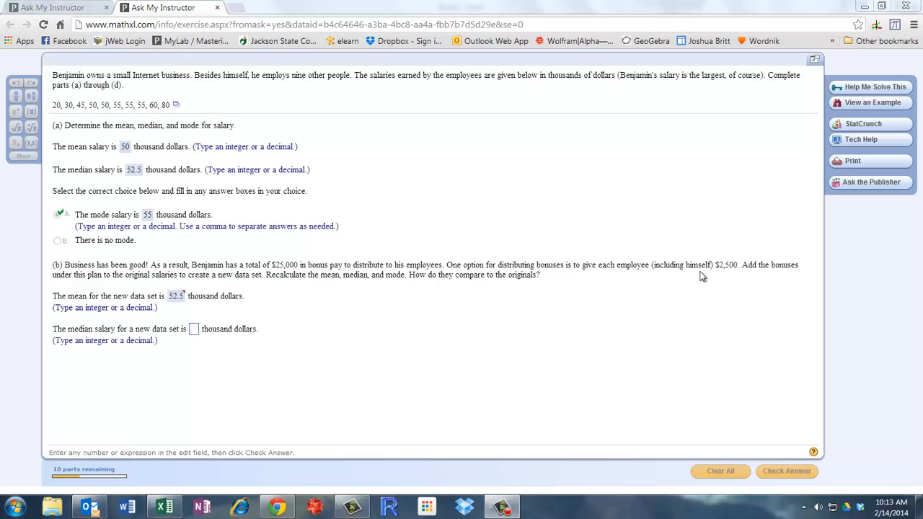
pyautogui.moveTo(401, 294)
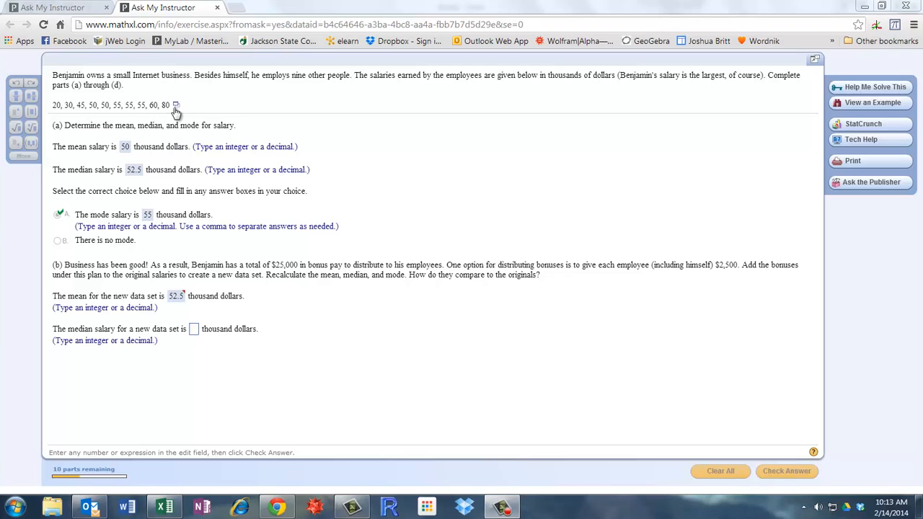
# - Copy the ten salaries from the exercise and paste them into column E starting at E6
pyautogui.click(176, 105)
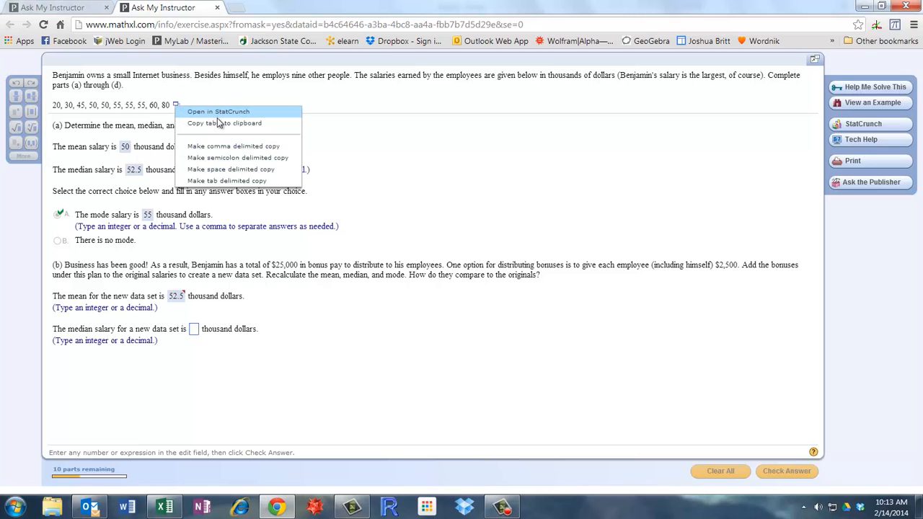
pyautogui.click(225, 123)
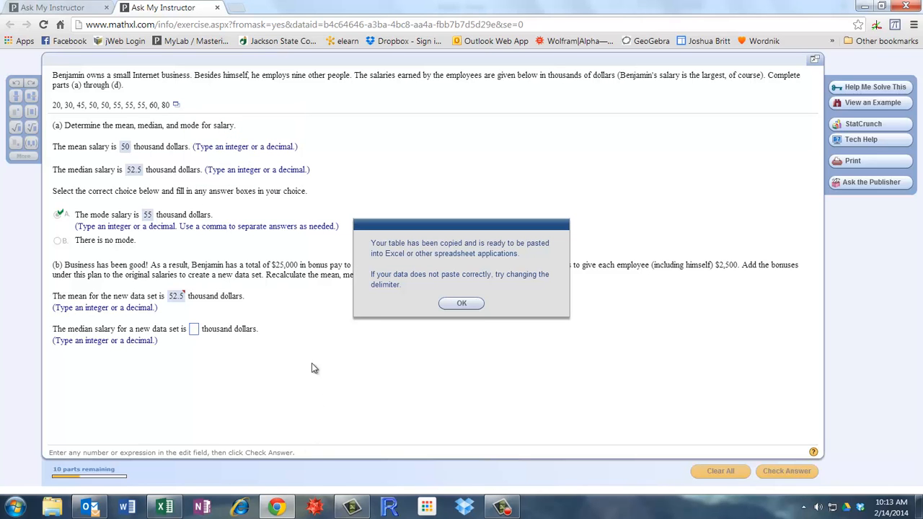
pyautogui.click(165, 507)
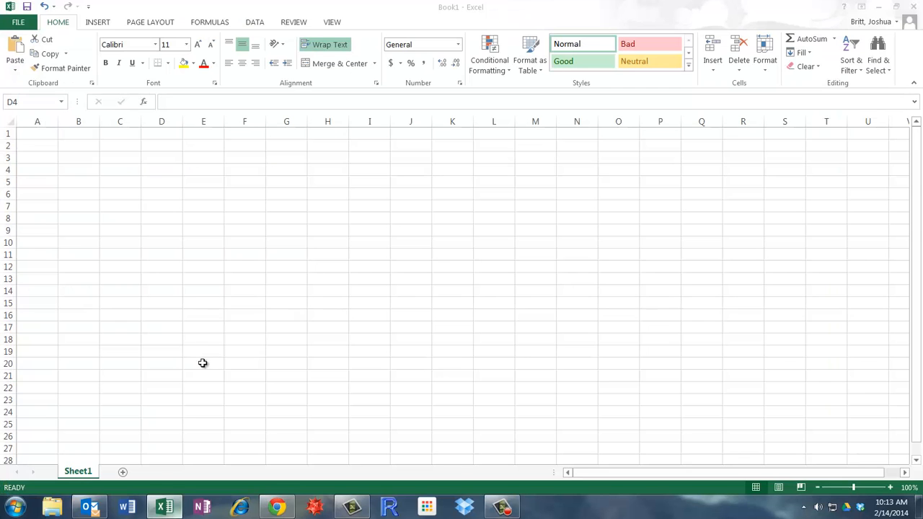
pyautogui.rightClick(202, 193)
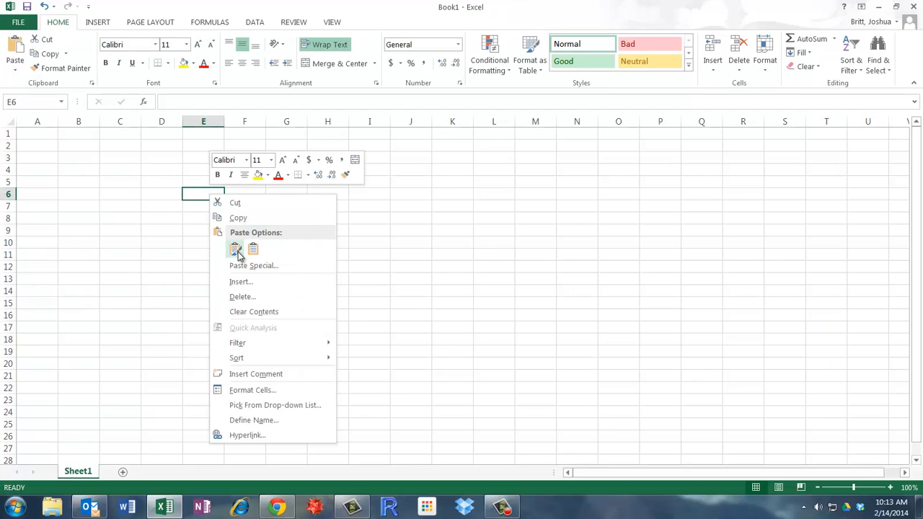
pyautogui.click(235, 248)
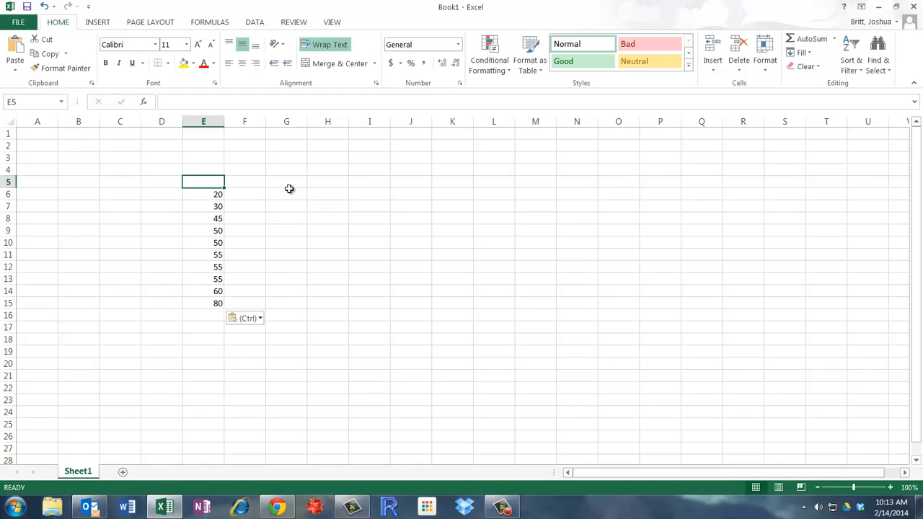
# - Label the columns salary, bonus and s+b in E5:G5
pyautogui.write('salary')
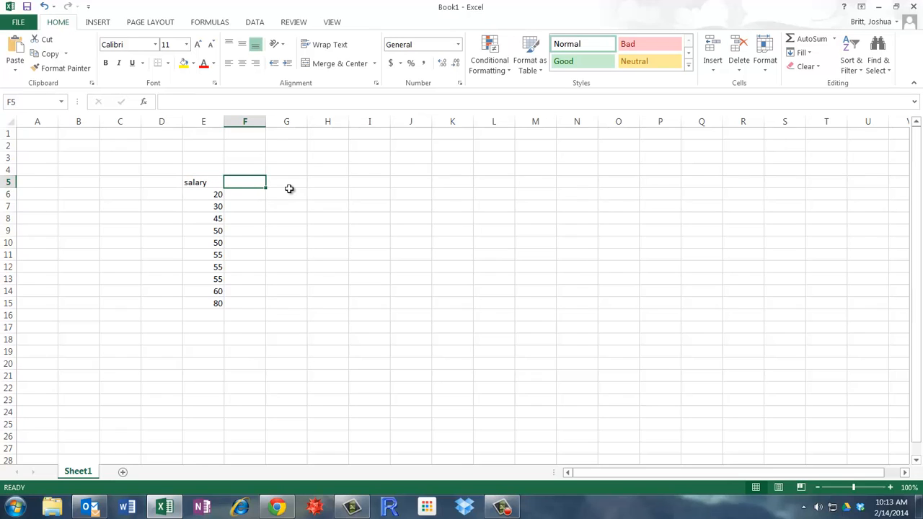
pyautogui.write('bonu')
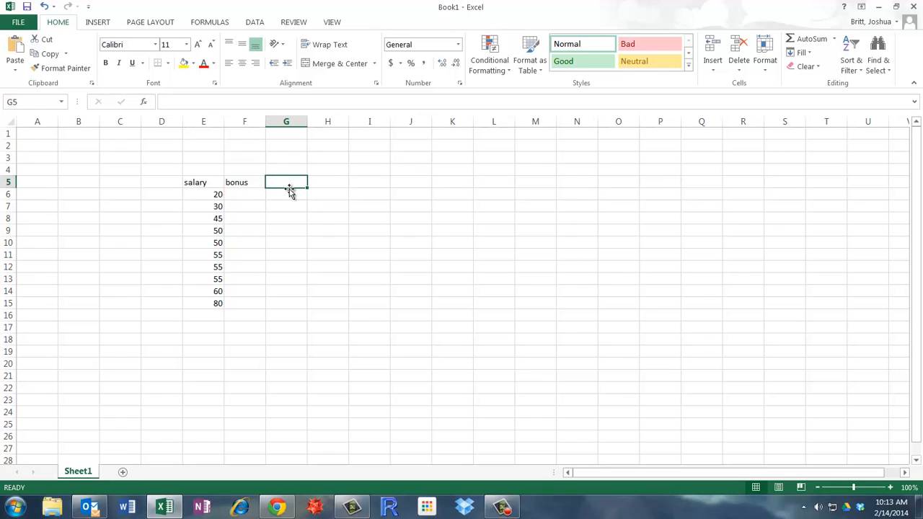
pyautogui.write('s+b')
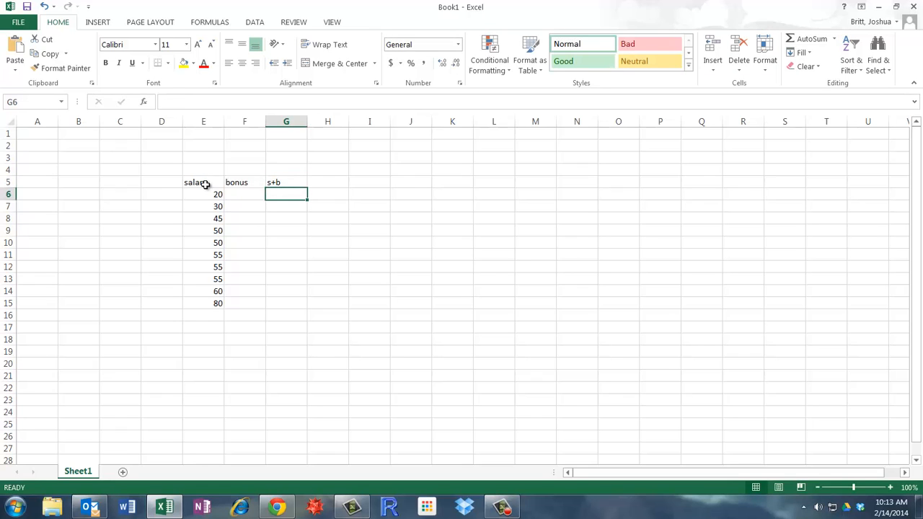
pyautogui.click(245, 194)
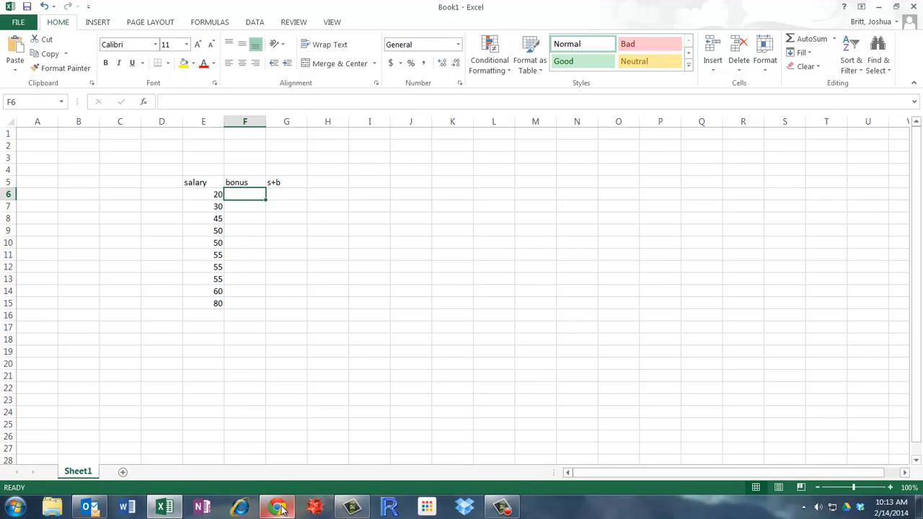
pyautogui.click(277, 508)
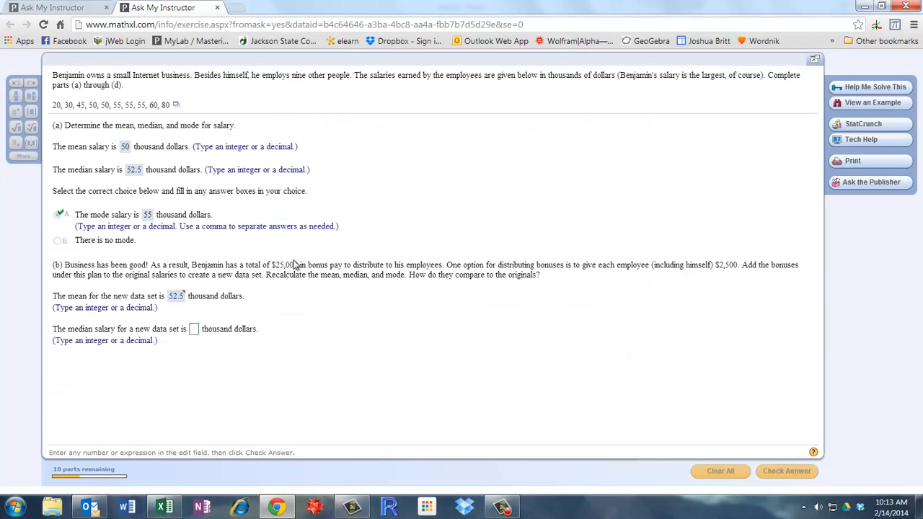
pyautogui.moveTo(281, 268)
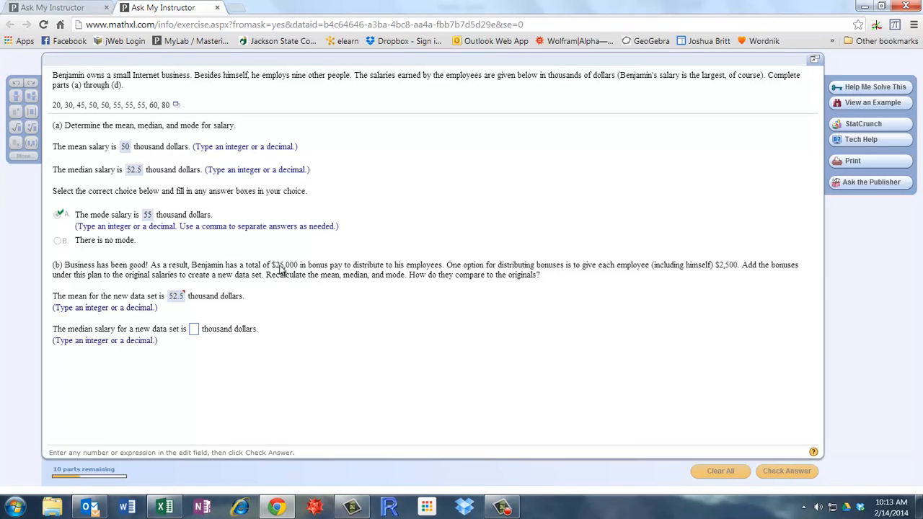
pyautogui.moveTo(283, 281)
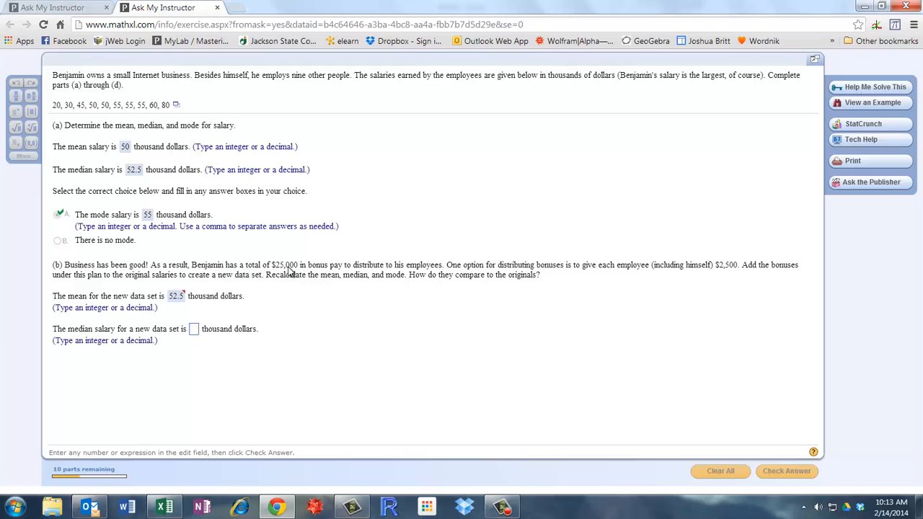
pyautogui.moveTo(291, 274)
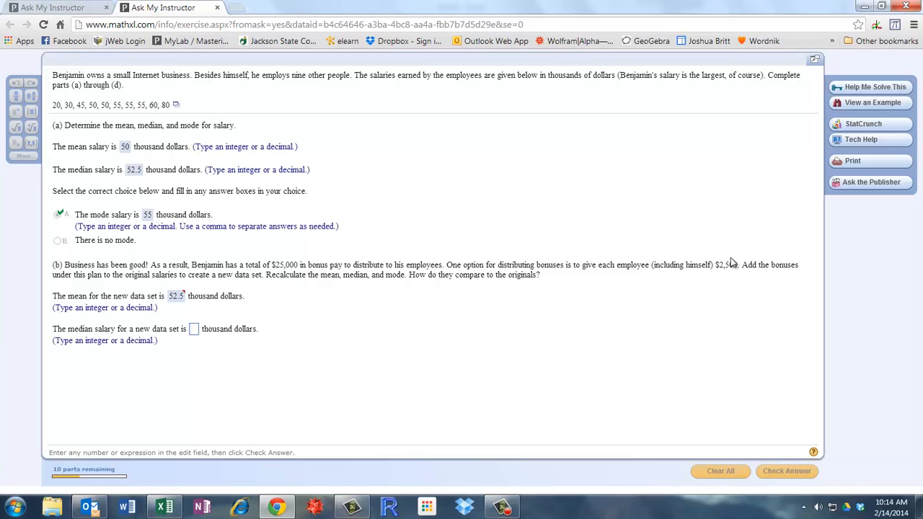
pyautogui.moveTo(712, 294)
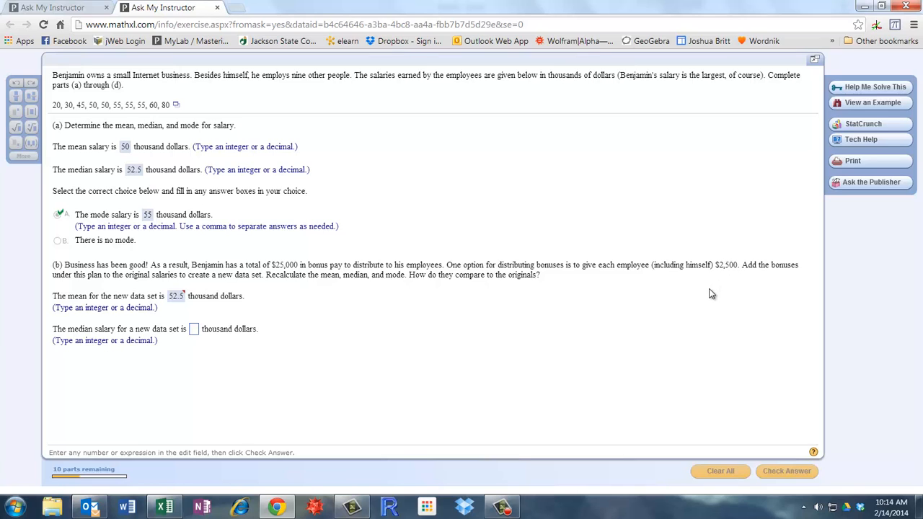
pyautogui.moveTo(724, 277)
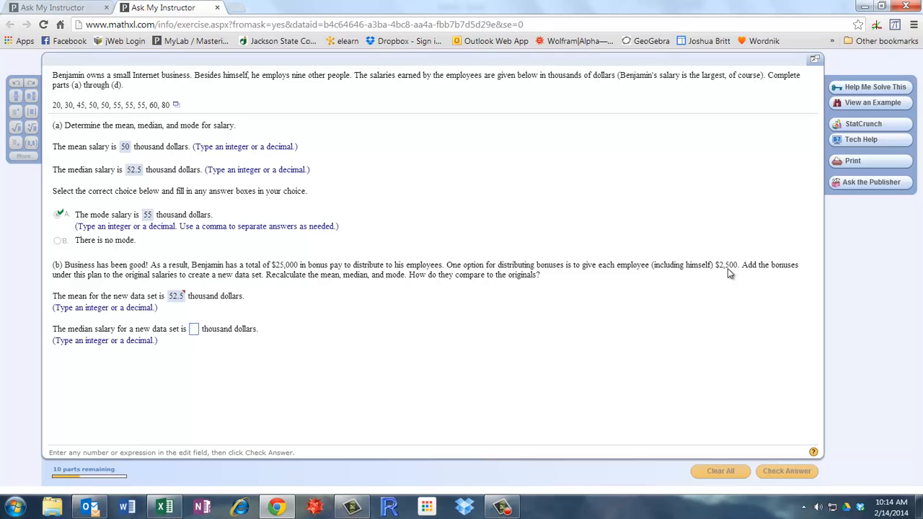
pyautogui.moveTo(519, 443)
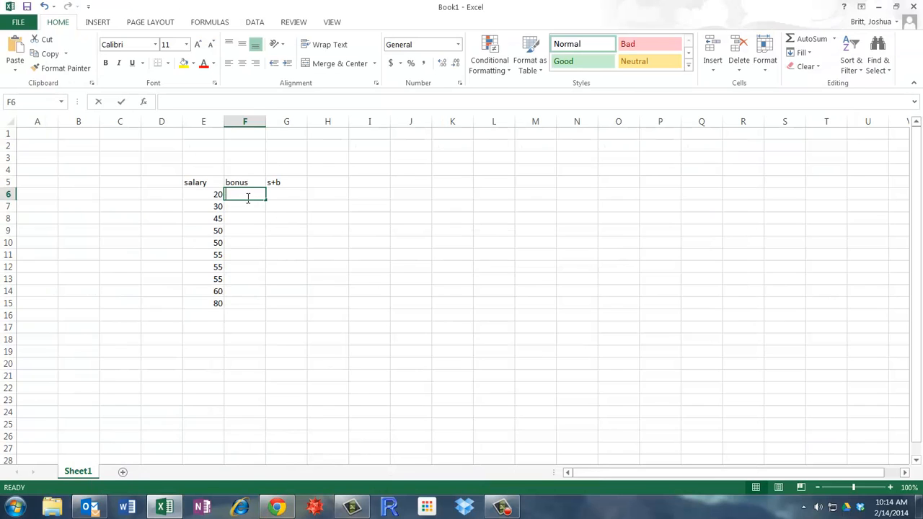
# - Fill the bonus column F6:F15 with 2.5 for every salary
pyautogui.write('2.5')
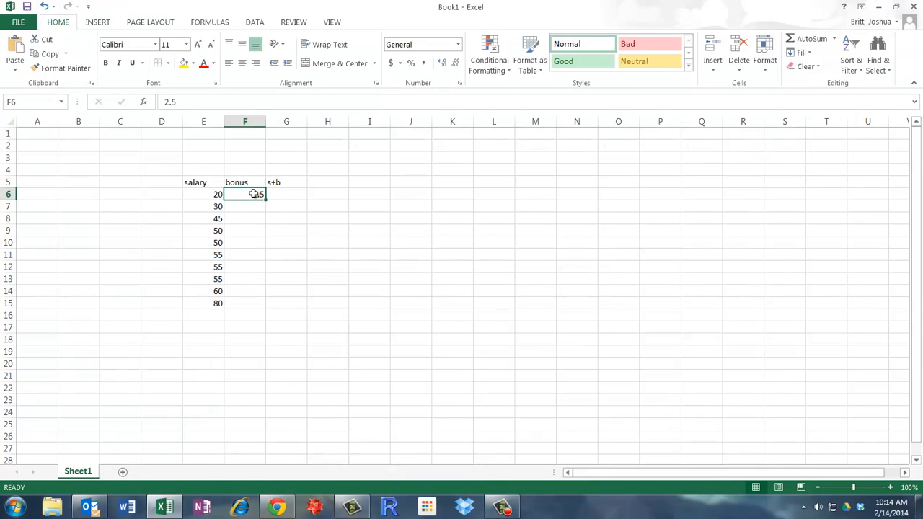
pyautogui.moveTo(245, 193); pyautogui.dragTo(245, 303)
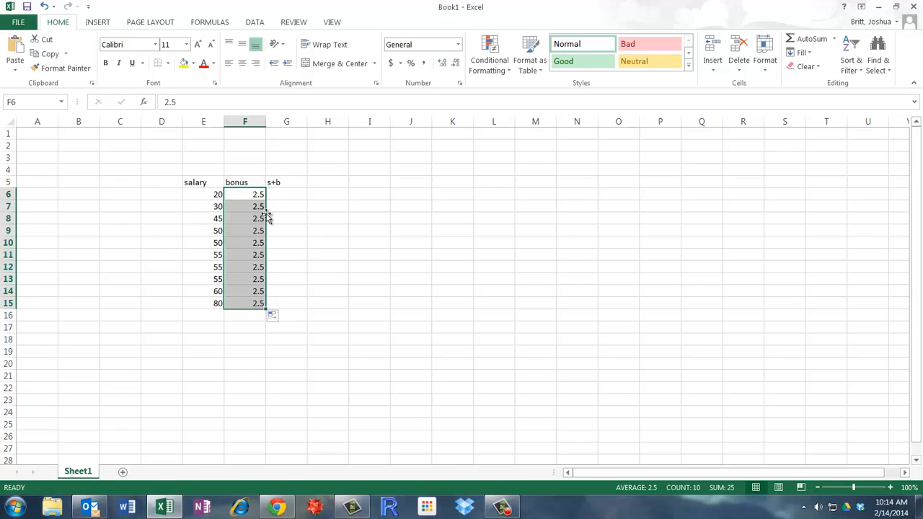
pyautogui.click(286, 193)
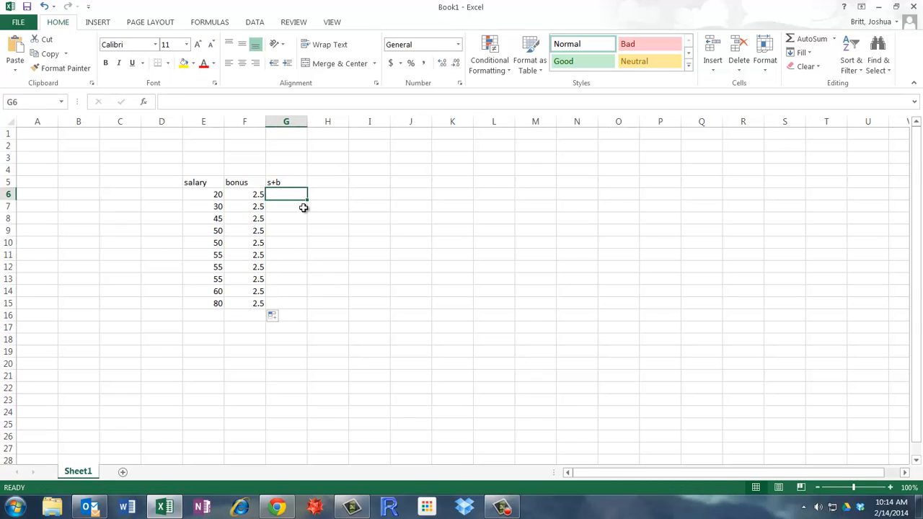
pyautogui.moveTo(204, 199)
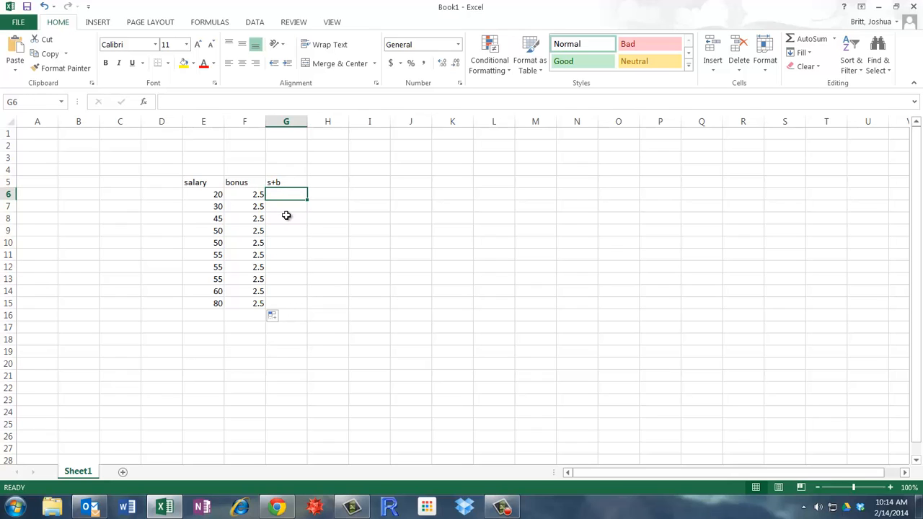
# - Make G6 sum salary and bonus (=E6+F6) and fill it down to G15, giving 22.5 through 82.5
pyautogui.write('=')
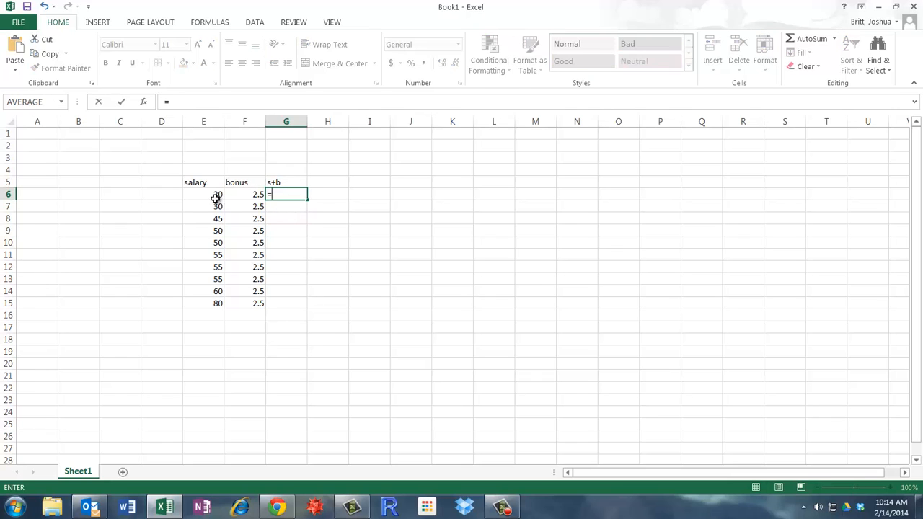
pyautogui.click(202, 193)
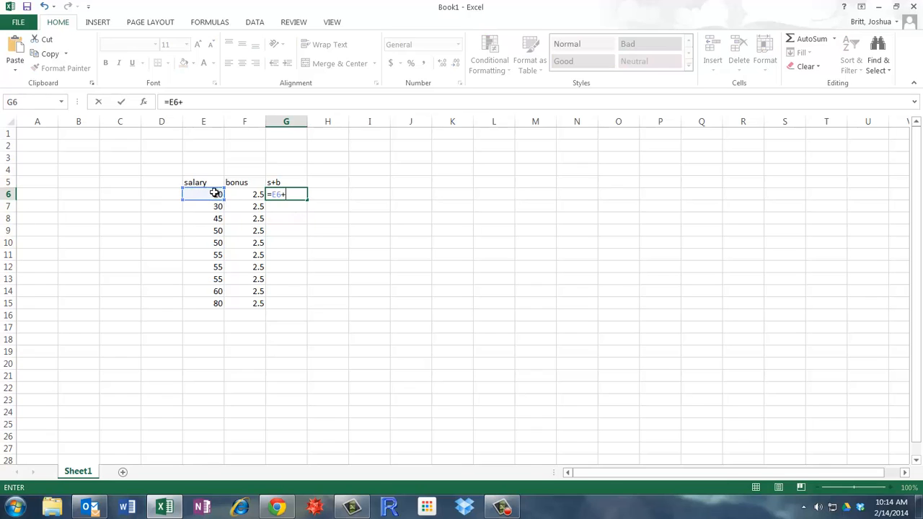
pyautogui.click(245, 194)
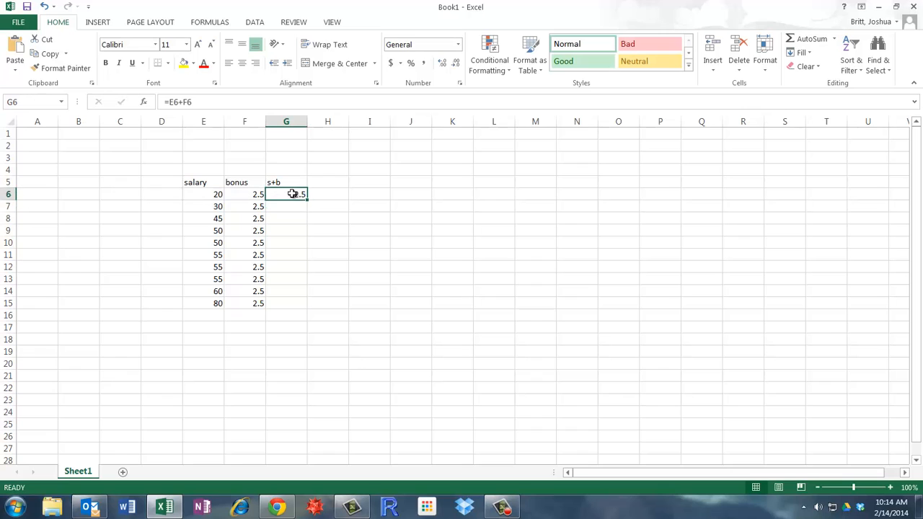
pyautogui.moveTo(285, 194); pyautogui.dragTo(285, 303)
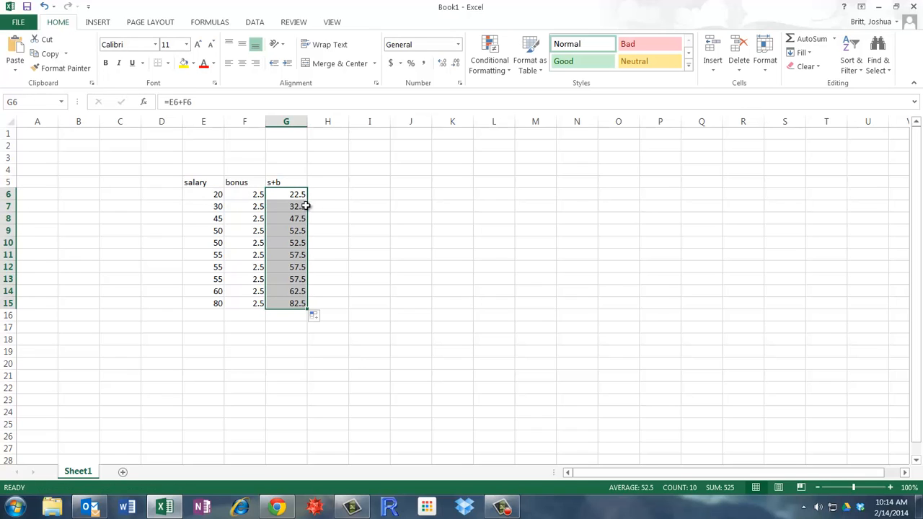
pyautogui.click(286, 315)
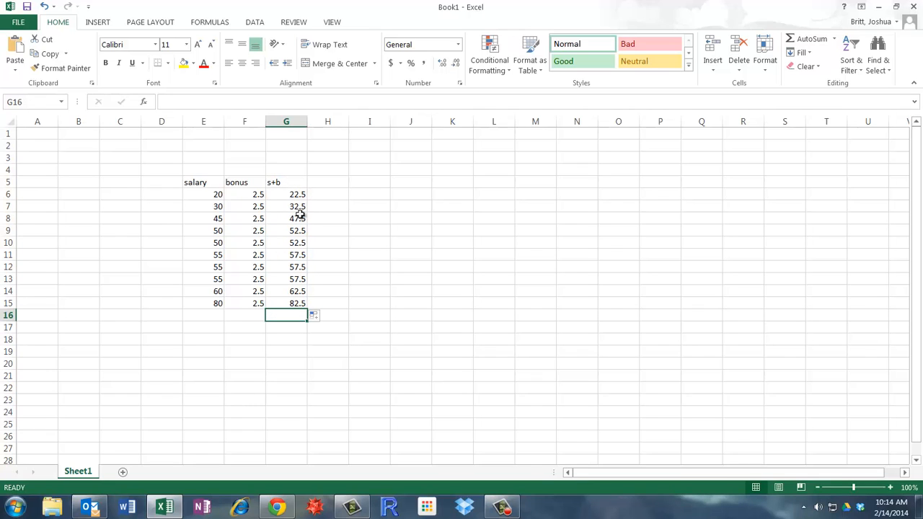
pyautogui.moveTo(294, 179)
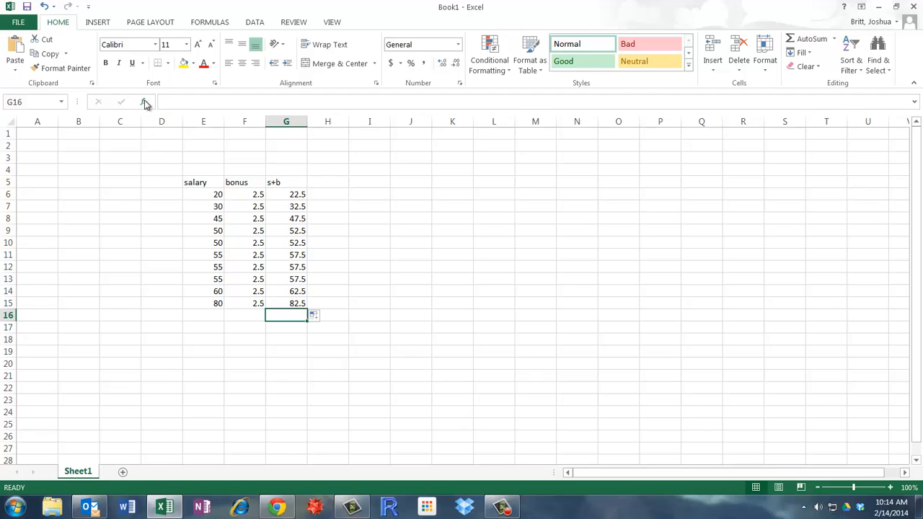
# - Insert AVERAGE of G6:G15 into G16, giving 52.5
pyautogui.click(145, 101)
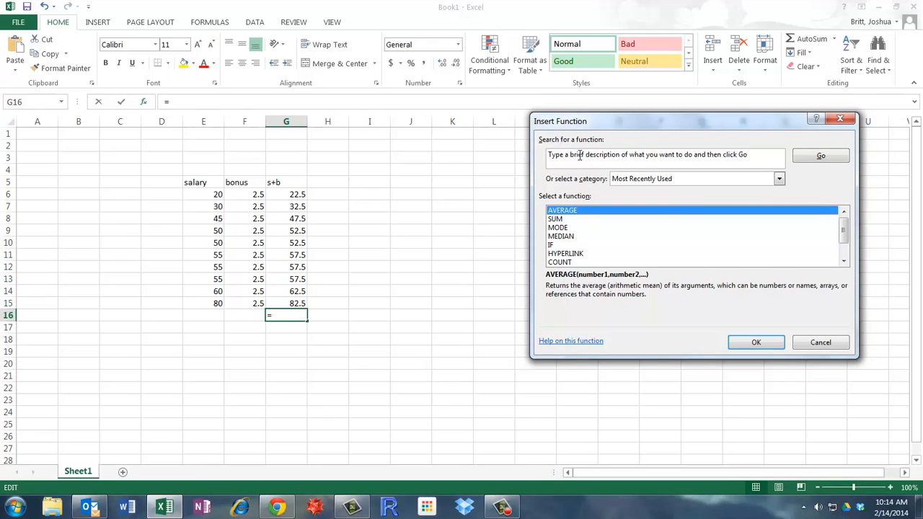
pyautogui.click(756, 342)
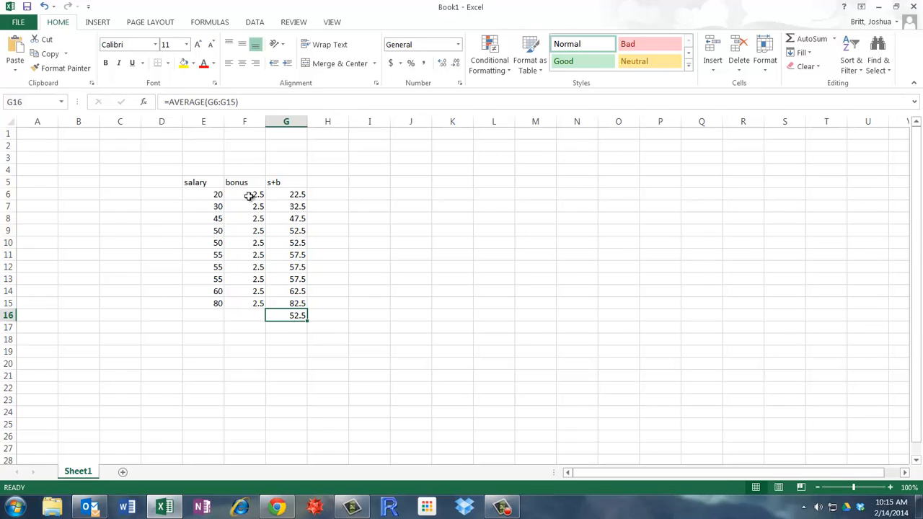
pyautogui.moveTo(214, 294)
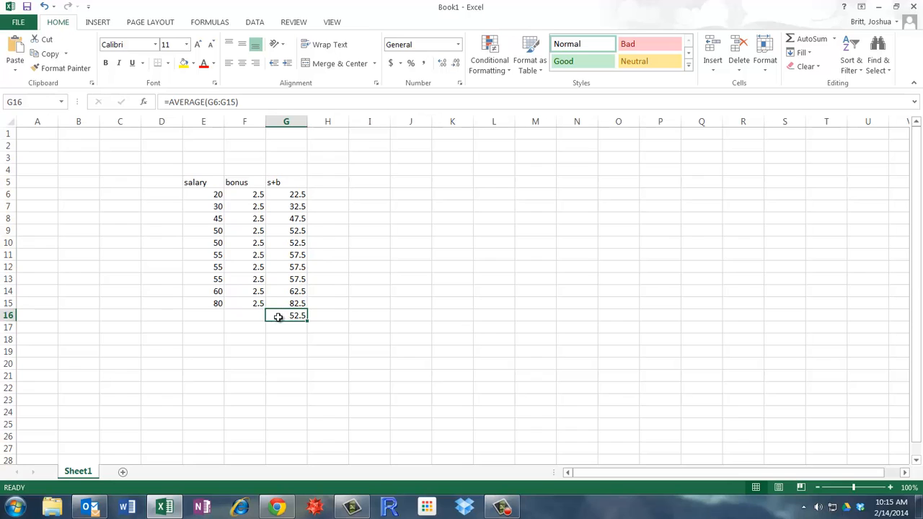
pyautogui.click(502, 506)
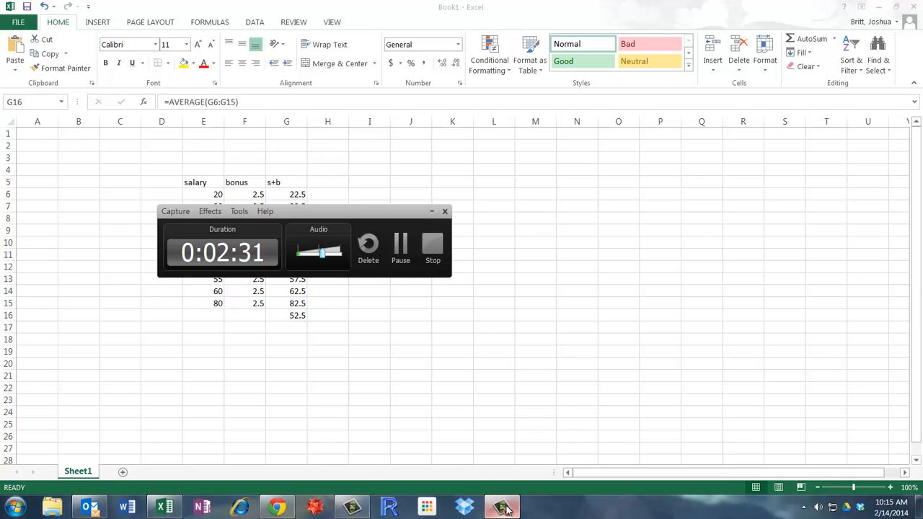